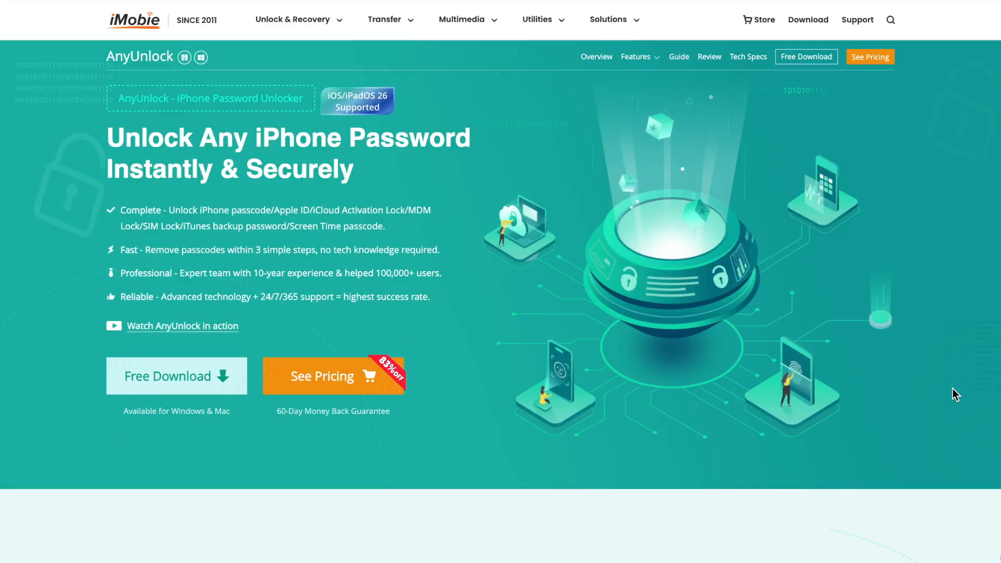
Step: Run Bypass Now on the connected iPhone 7 and confirm with Done once success is reported
{"action": "scroll", "scroll_direction": "down", "scroll_amount": 3}
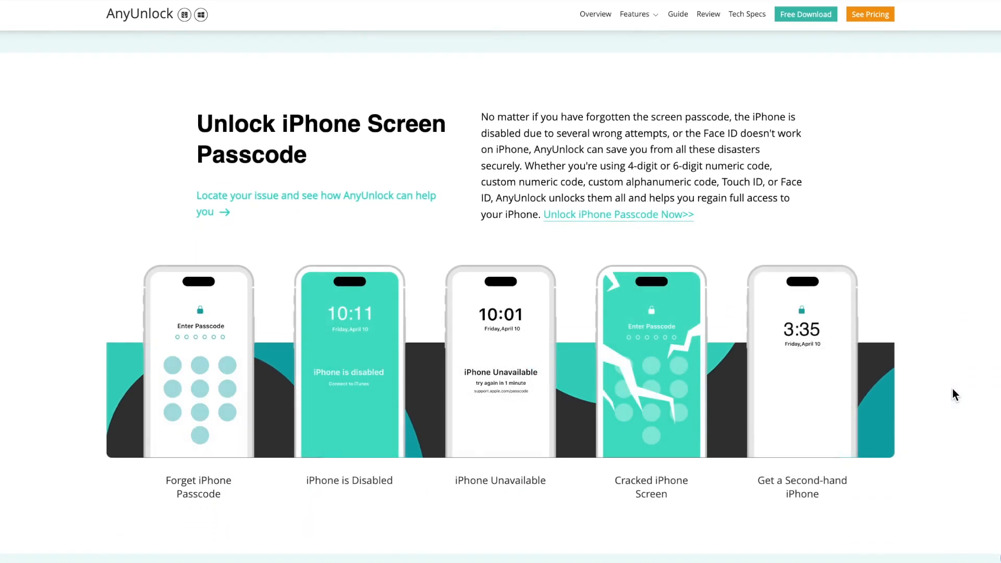
{"action": "scroll", "scroll_direction": "down", "scroll_amount": 3}
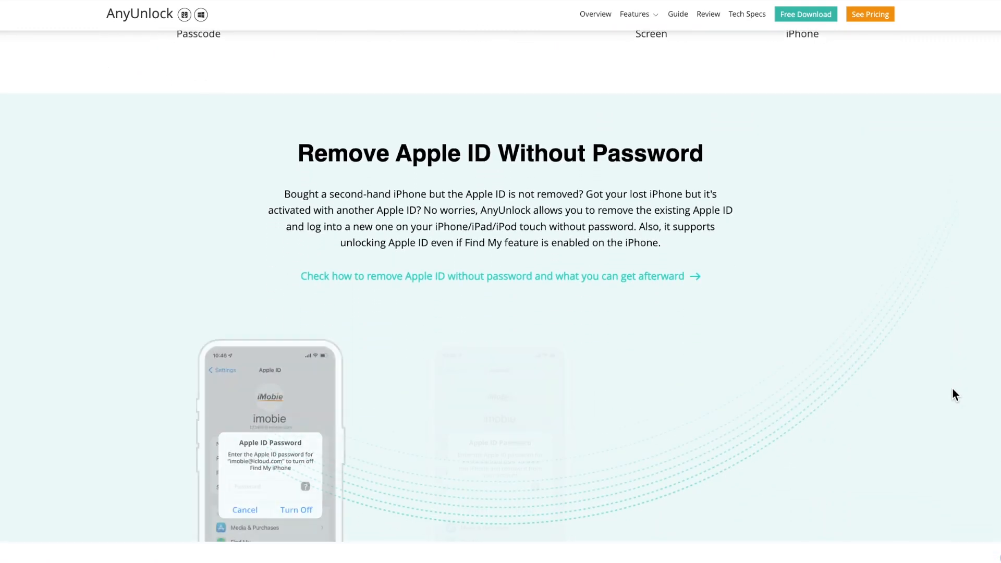
{"action": "scroll", "scroll_direction": "down", "scroll_amount": 3}
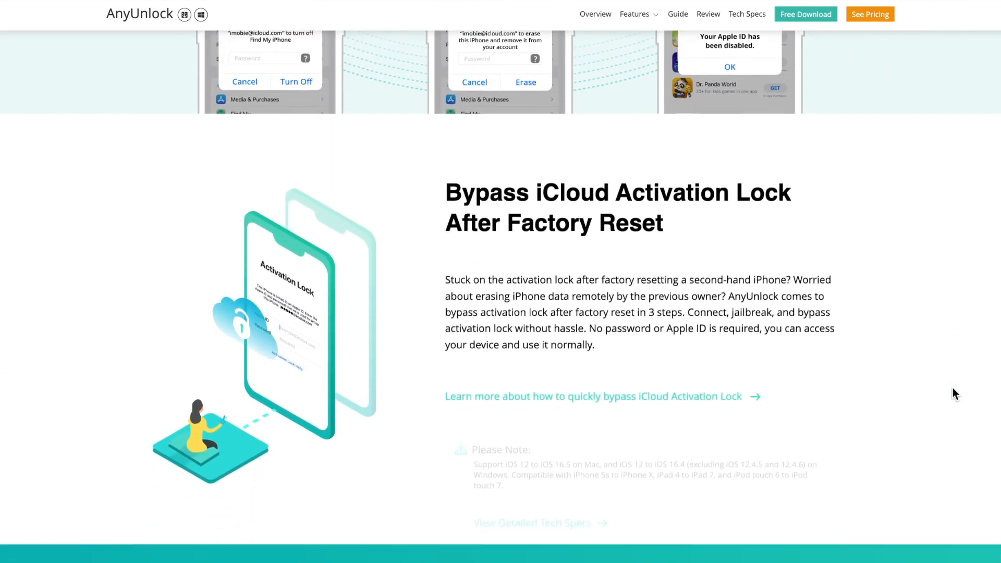
{"action": "scroll", "scroll_direction": "down", "scroll_amount": 3}
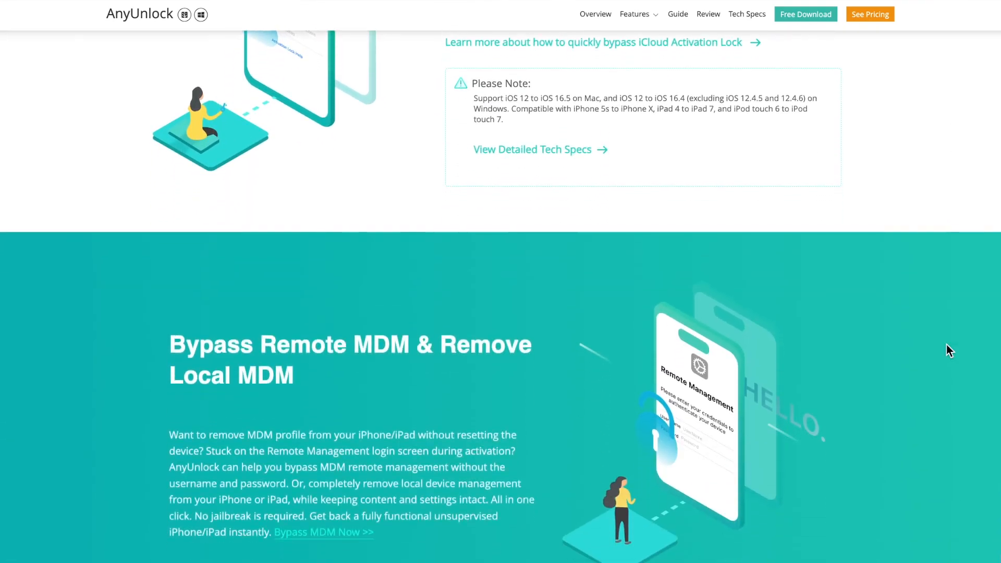
{"action": "scroll", "scroll_direction": "down", "scroll_amount": 3}
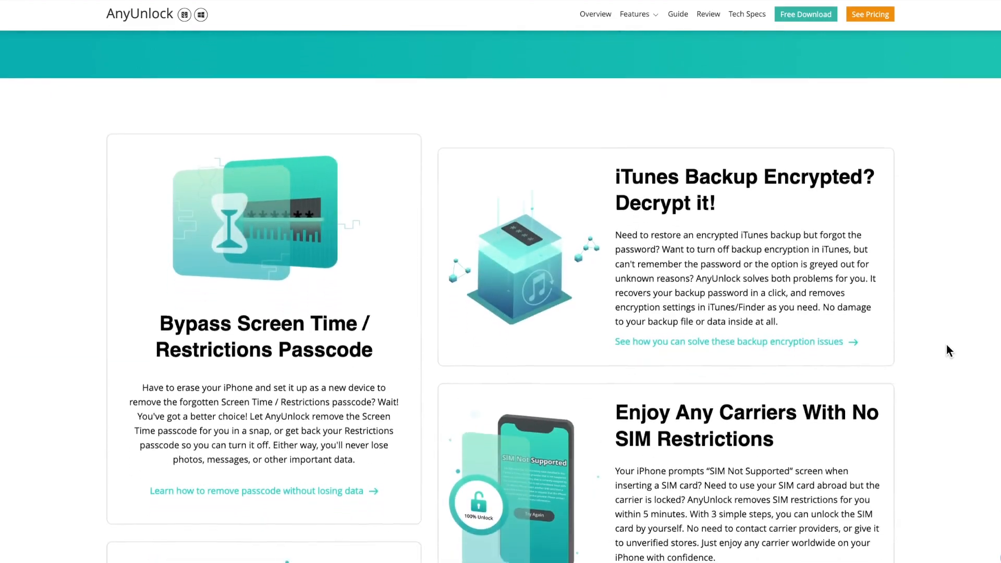
{"action": "scroll", "scroll_direction": "down", "scroll_amount": 3}
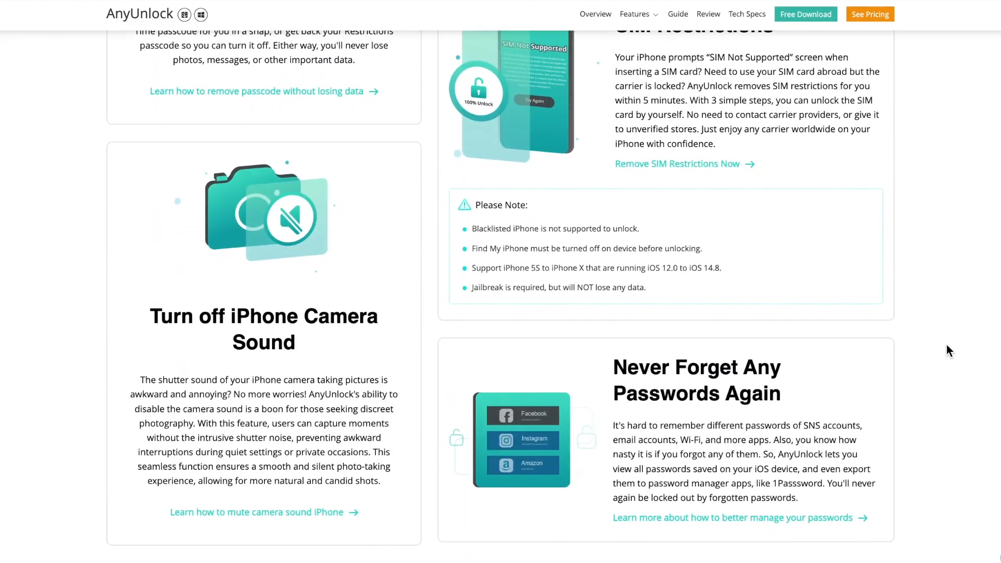
{"action": "scroll", "scroll_direction": "down", "scroll_amount": 3}
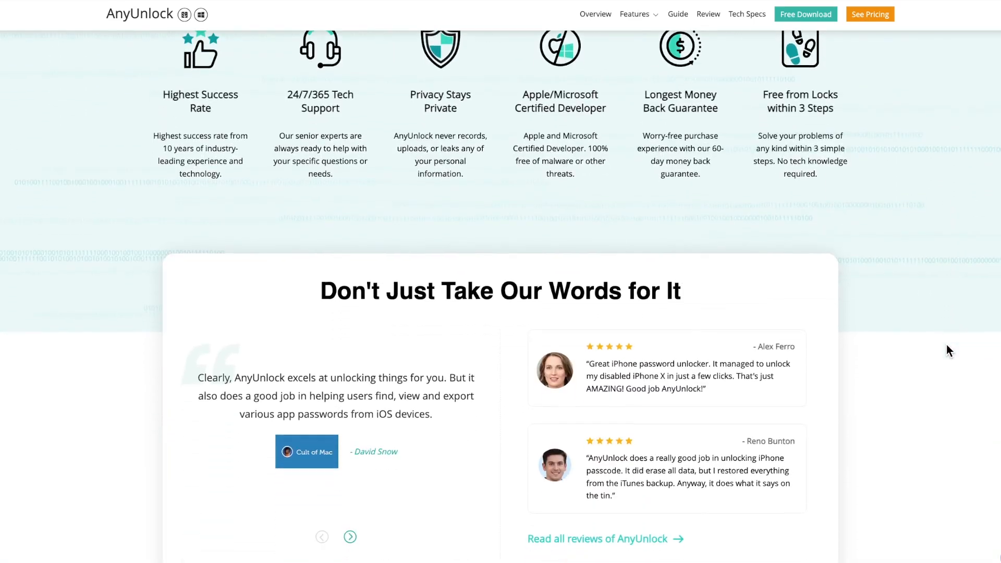
{"action": "scroll", "scroll_direction": "down", "scroll_amount": 3}
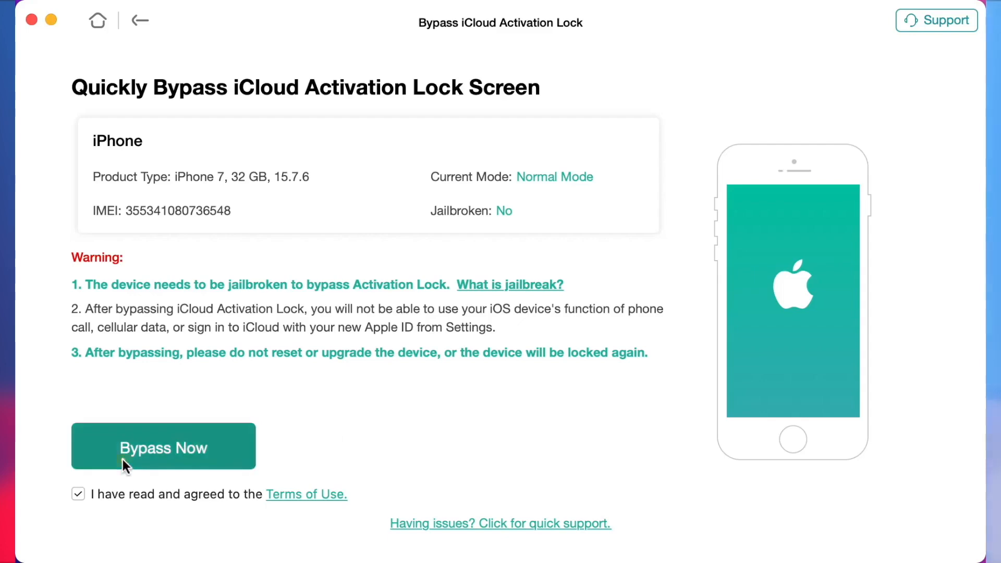
{"action": "left_click", "coordinate": [164, 446]}
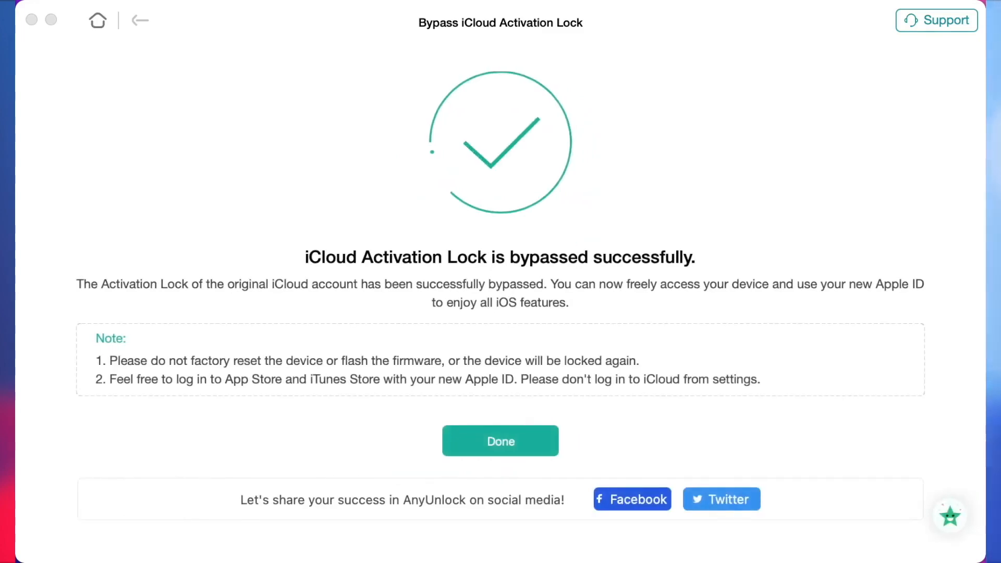
{"action": "left_click", "coordinate": [500, 440]}
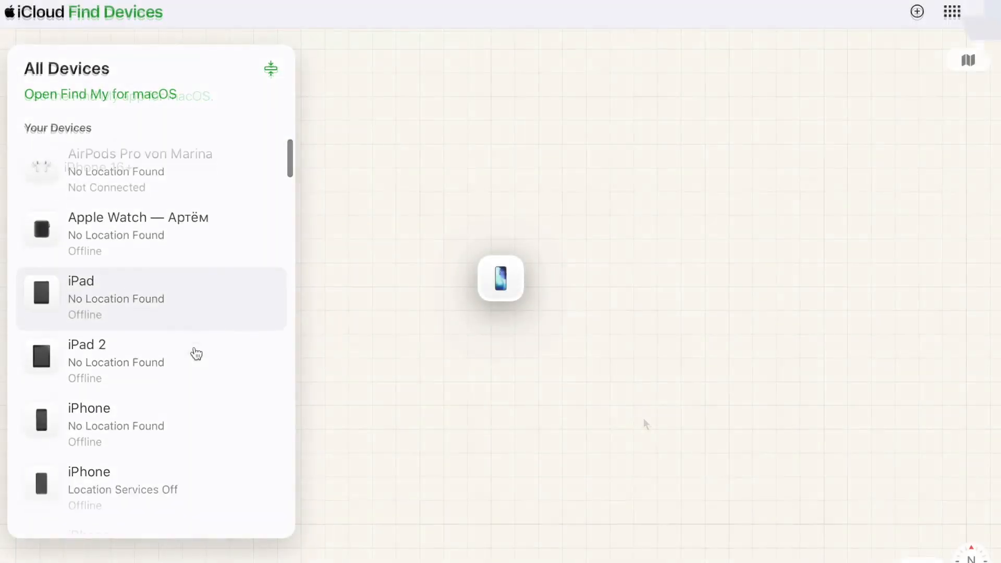
Step: Select the iPhone 6 in All Devices and proceed with Erase iPhone
{"action": "left_click", "coordinate": [90, 425]}
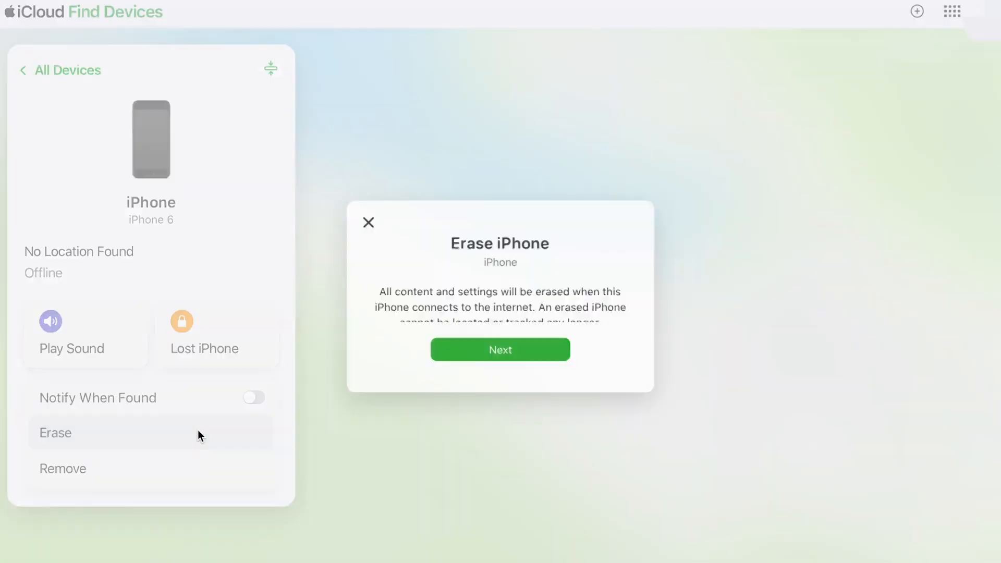
{"action": "mouse_move", "coordinate": [545, 380]}
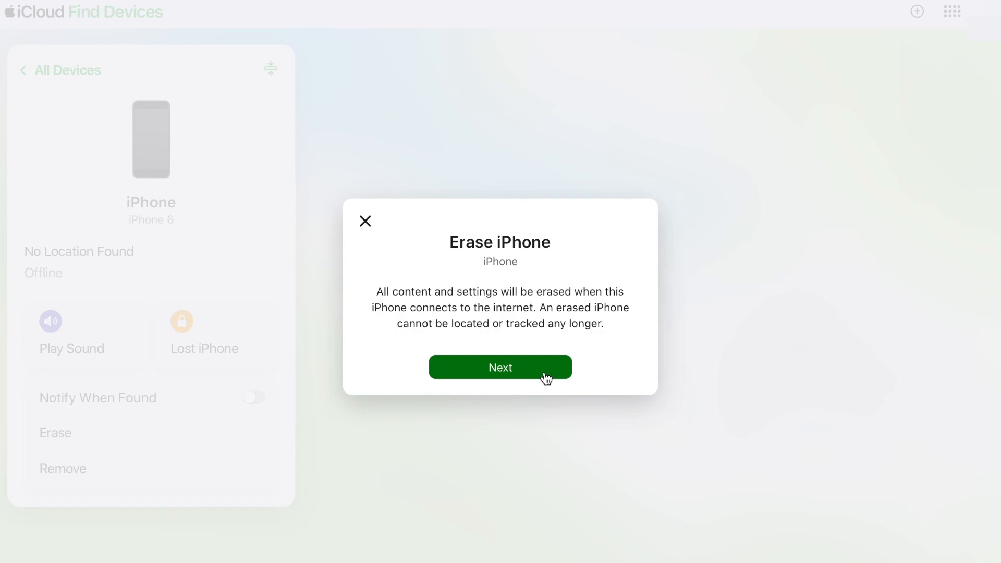
{"action": "left_click", "coordinate": [500, 367]}
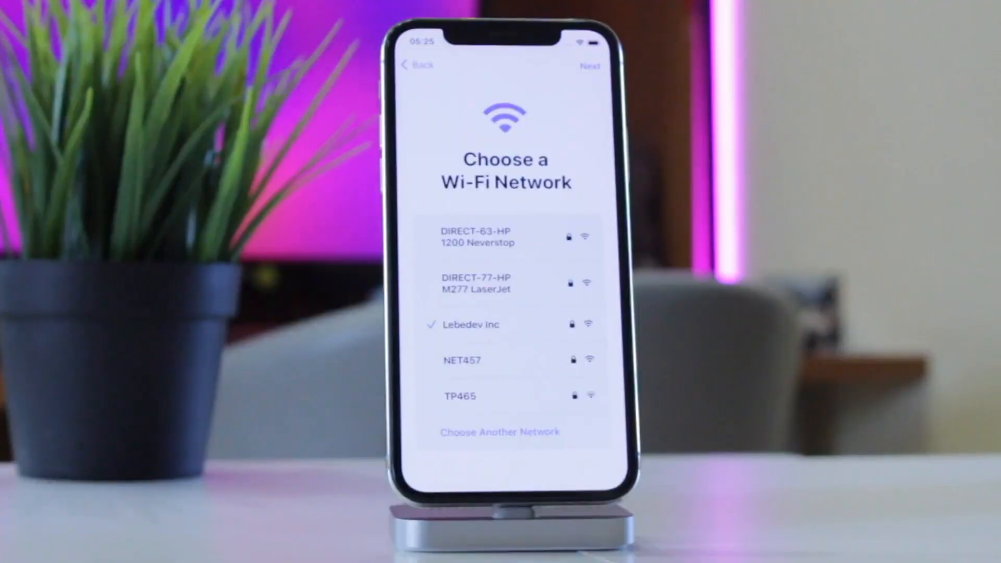
Step: Join the connected Wi-Fi network and continue past Keep Your iPhone Up to Date
{"action": "left_click", "coordinate": [471, 324]}
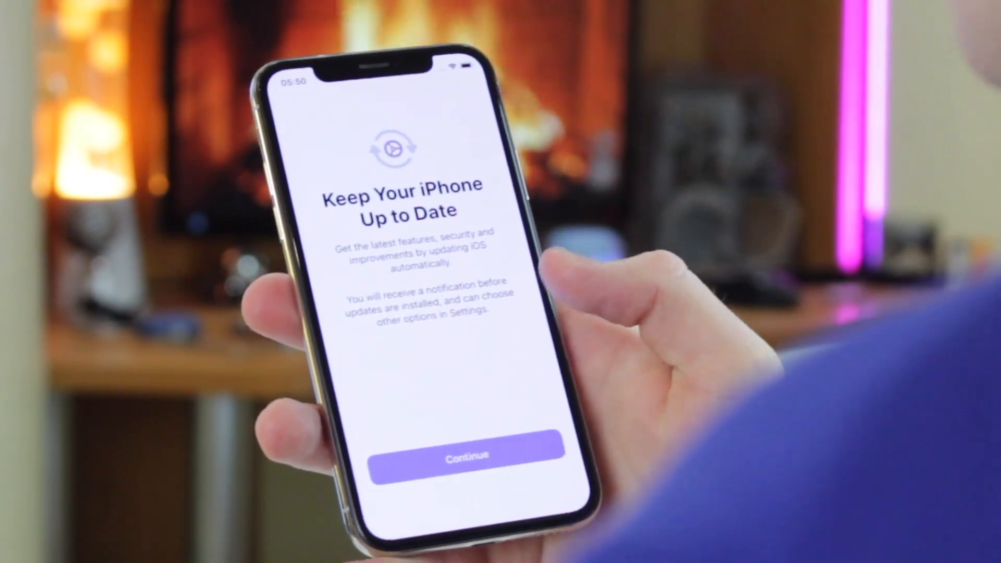
{"action": "left_click", "coordinate": [467, 454]}
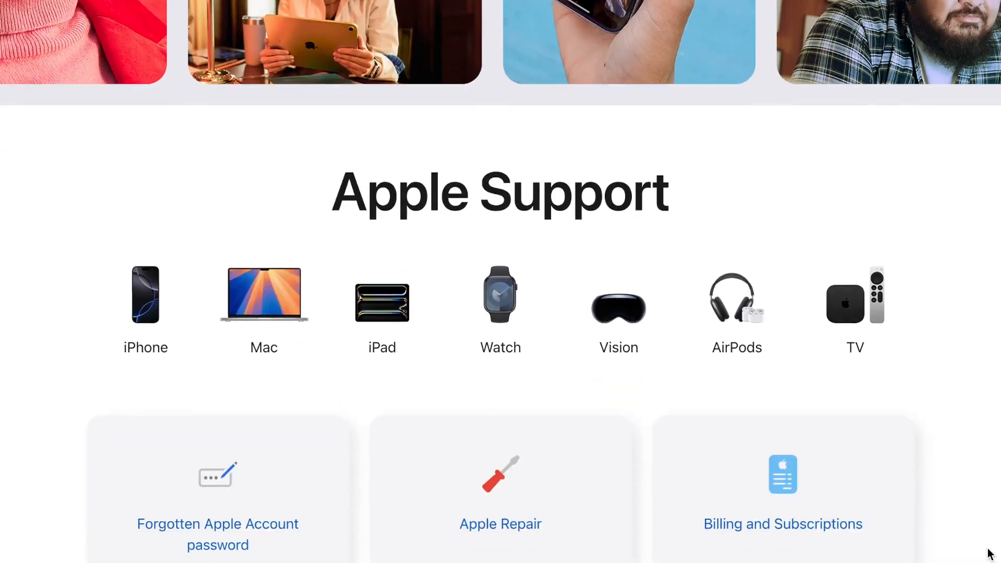
Step: Read the Forgotten Apple Account password article down to resetting without a trusted device
{"action": "scroll", "scroll_direction": "down", "scroll_amount": 3}
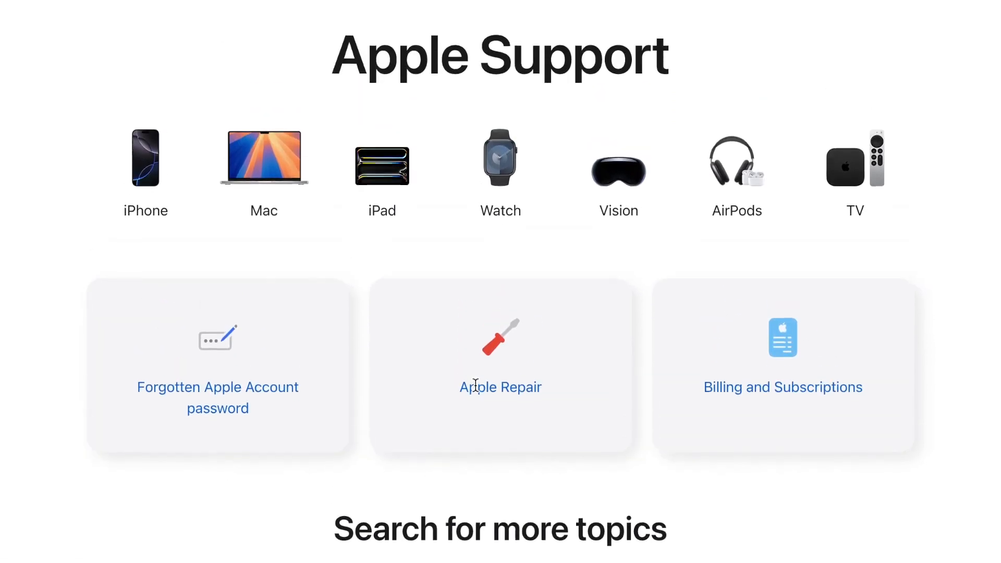
{"action": "mouse_move", "coordinate": [289, 356]}
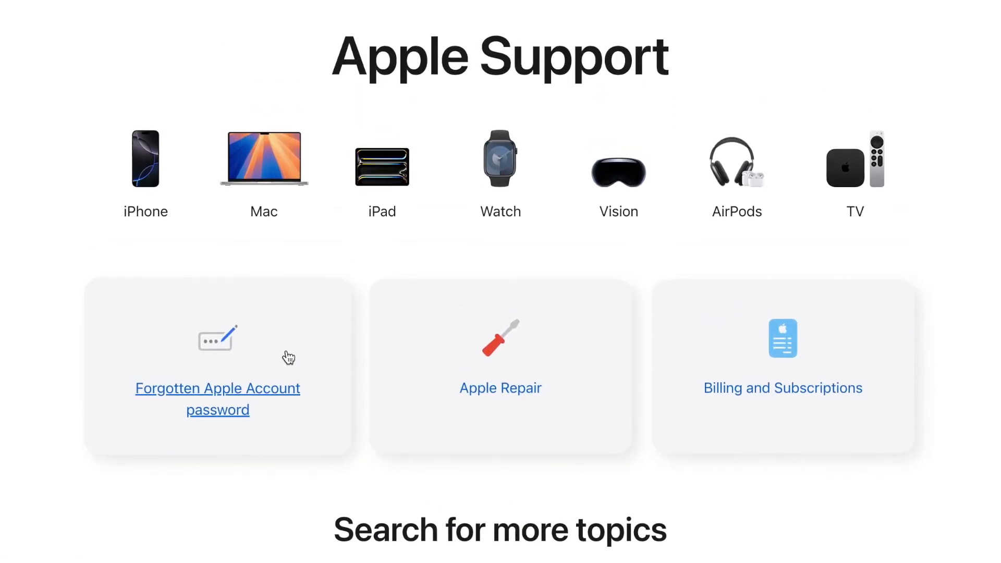
{"action": "left_click", "coordinate": [217, 388]}
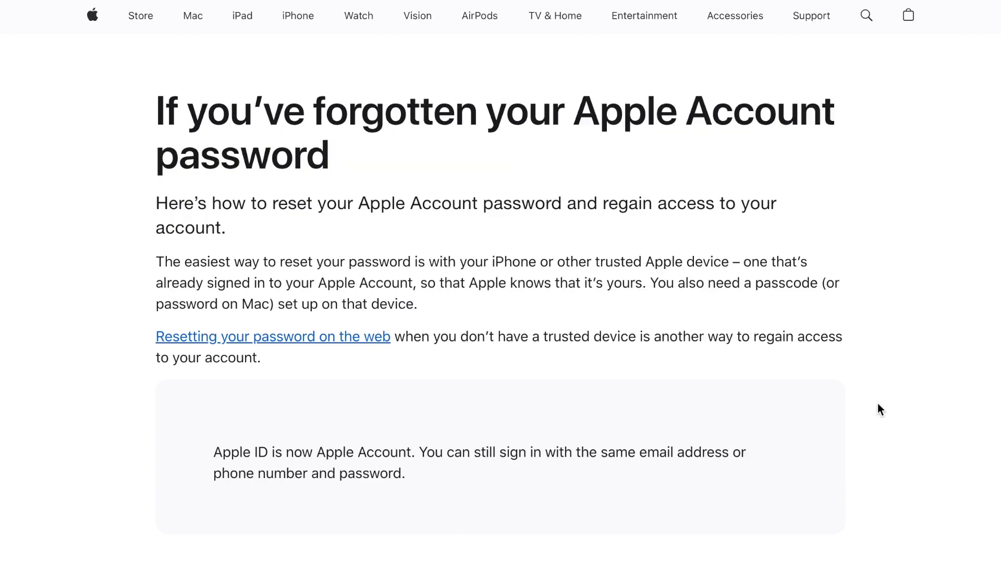
{"action": "scroll", "scroll_direction": "down", "scroll_amount": 3}
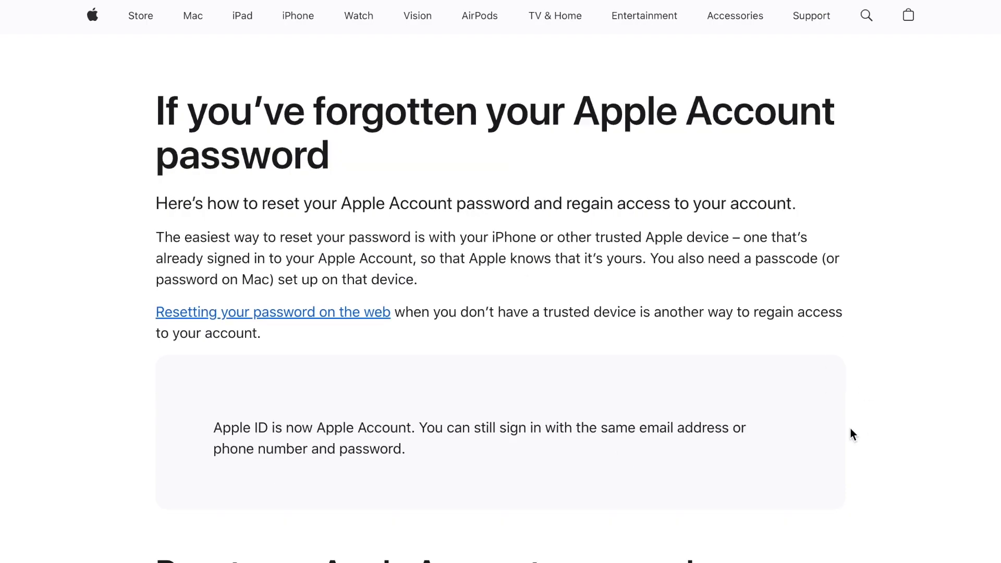
{"action": "scroll", "scroll_direction": "down", "scroll_amount": 3}
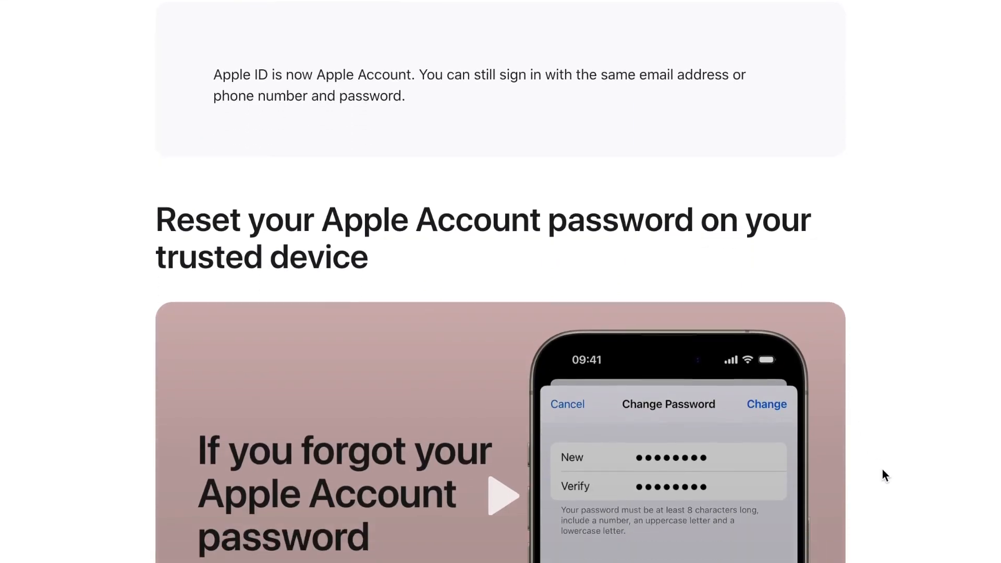
{"action": "scroll", "scroll_direction": "down", "scroll_amount": 3}
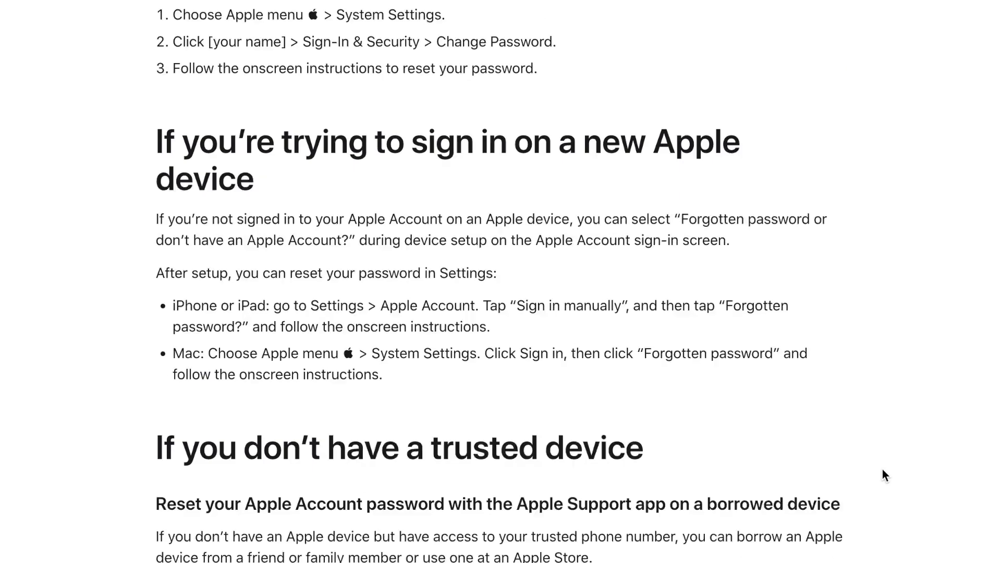
{"action": "scroll", "scroll_direction": "down", "scroll_amount": 3}
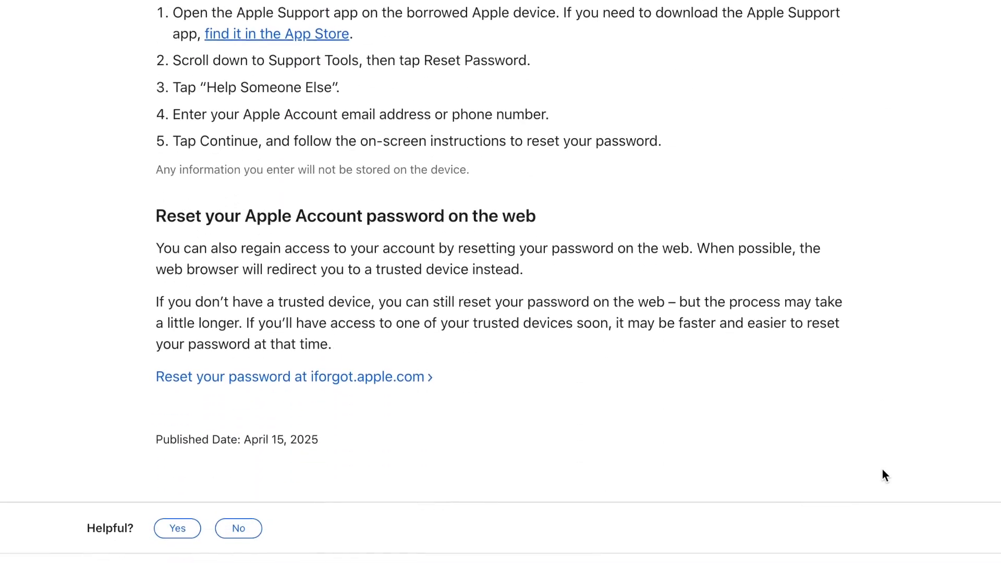
{"action": "scroll", "scroll_direction": "up", "scroll_amount": 3}
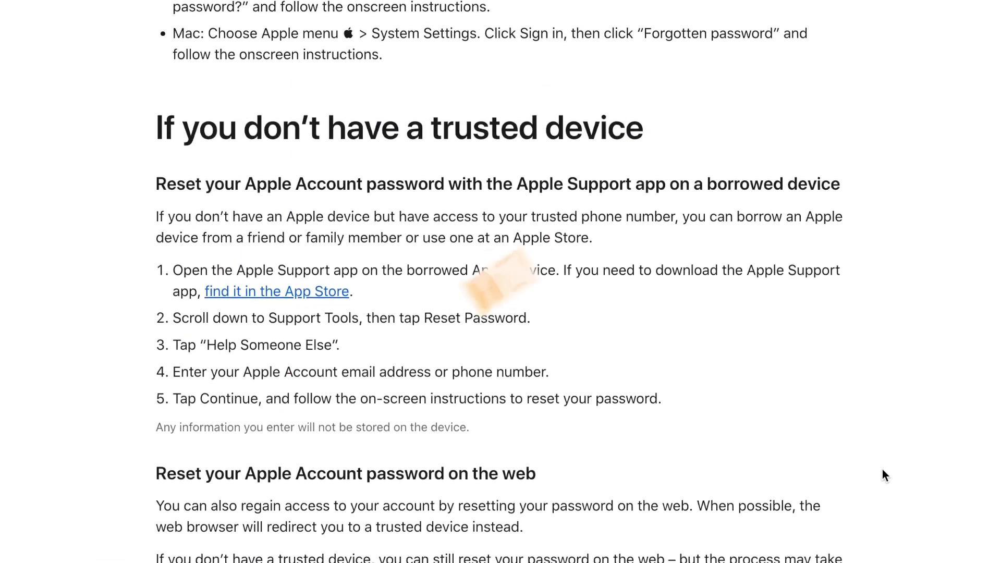